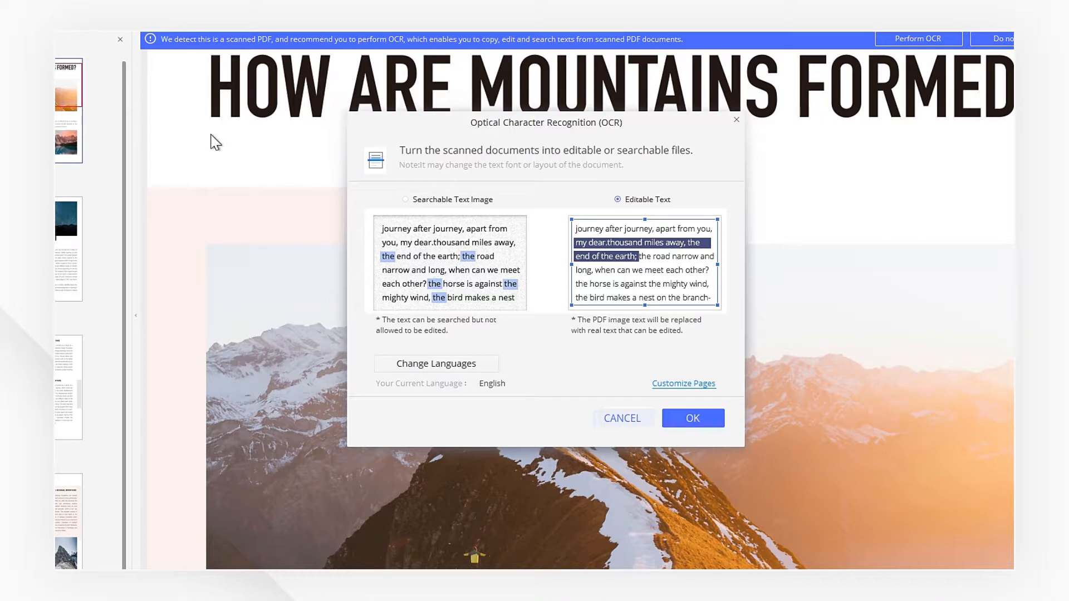
Choose English as the OCR document language for editable-text conversion
click(435, 363)
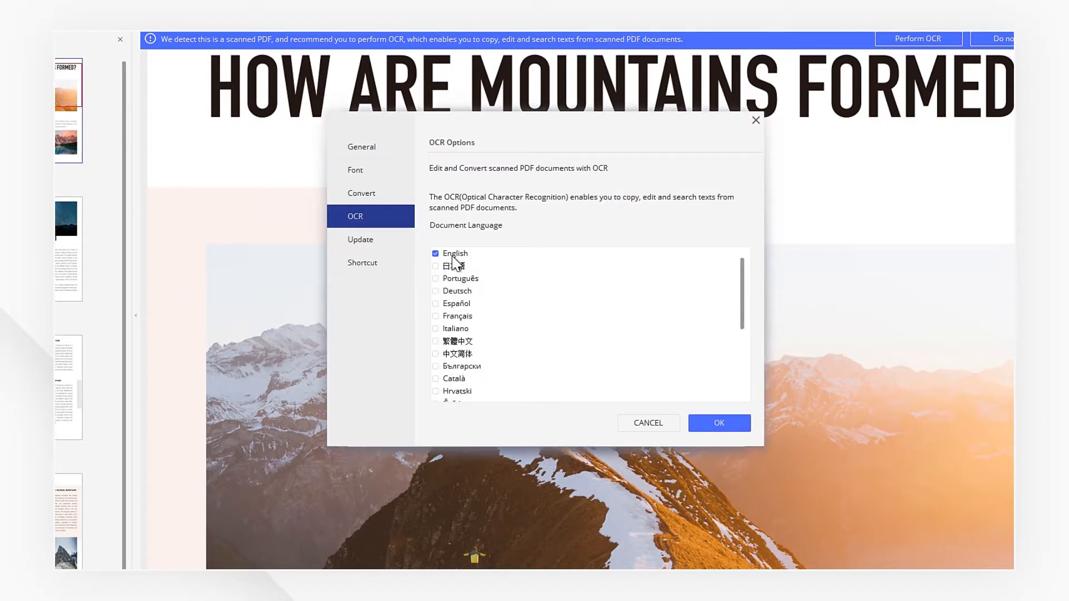